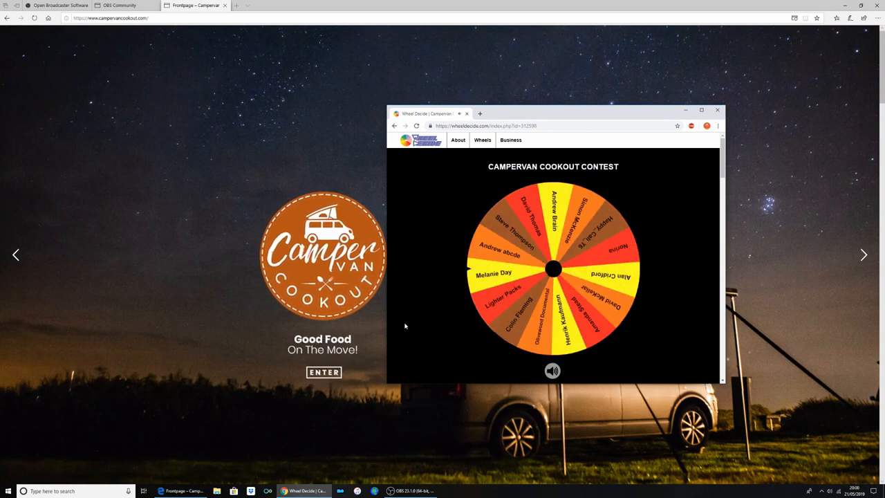
Step: Spin the Campervan Cookout Contest wheel through the contestant names to pick a winner
{"action": "left_click", "coordinate": [553, 268]}
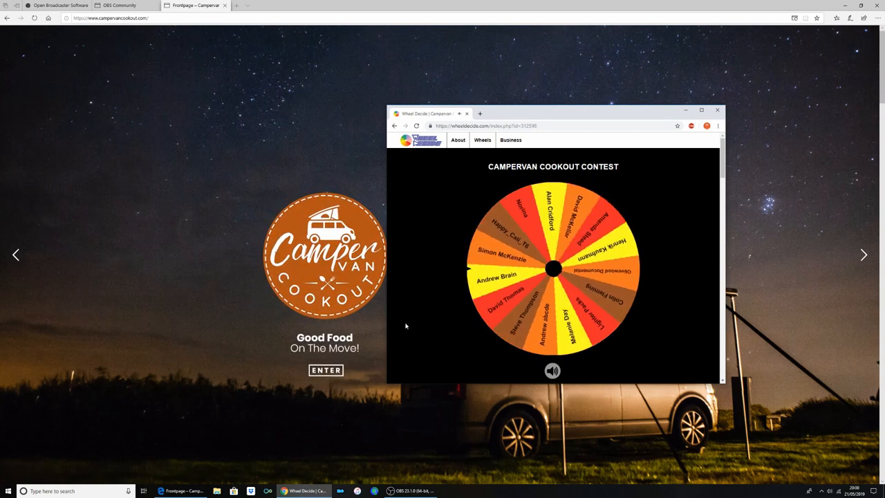